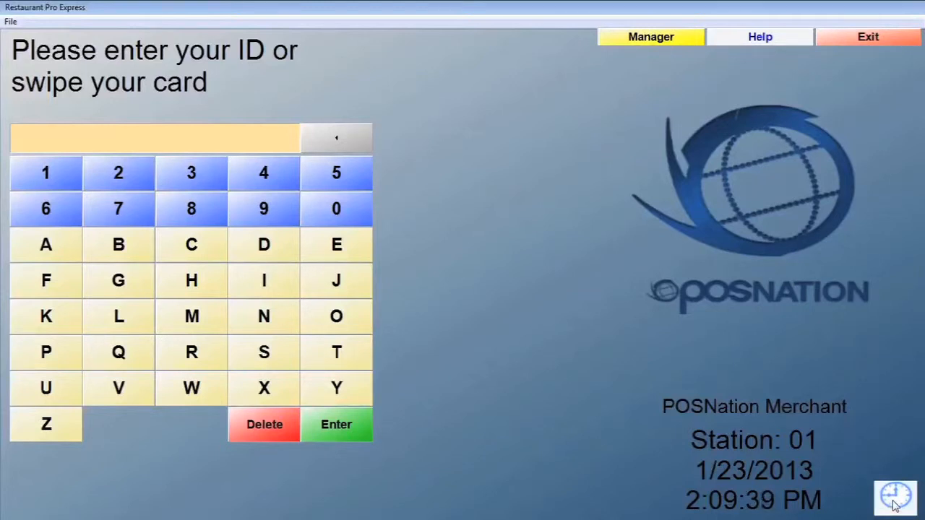
- Bring up the time clock password prompt from the clock icon at bottom right
{"action": "left_click", "coordinate": [652, 36]}
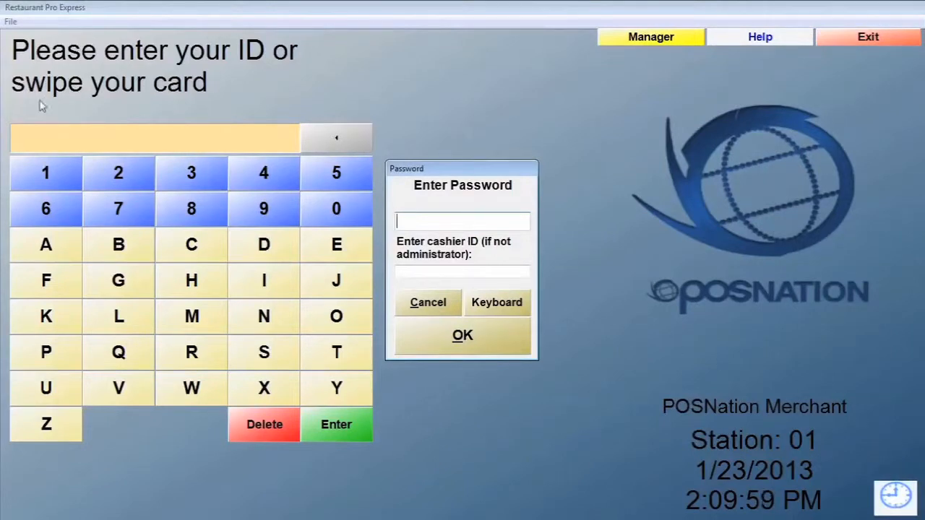
{"action": "mouse_move", "coordinate": [237, 83]}
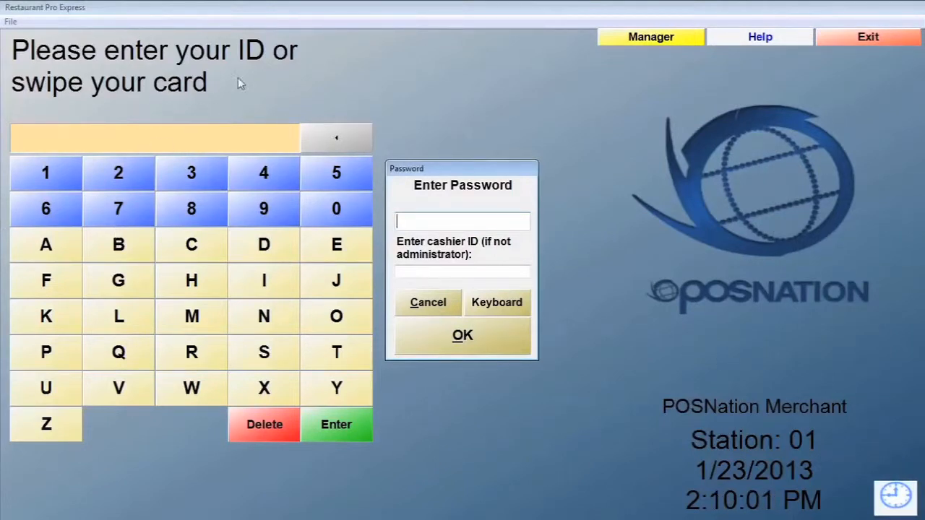
{"action": "mouse_move", "coordinate": [226, 59]}
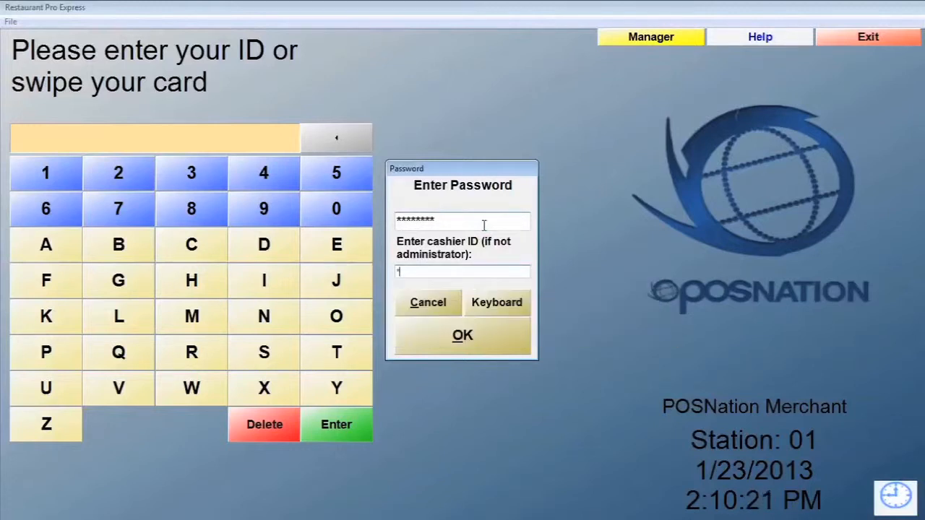
- Submit the password and cashier ID, then dismiss the Time Clock window
{"action": "left_click", "coordinate": [462, 335]}
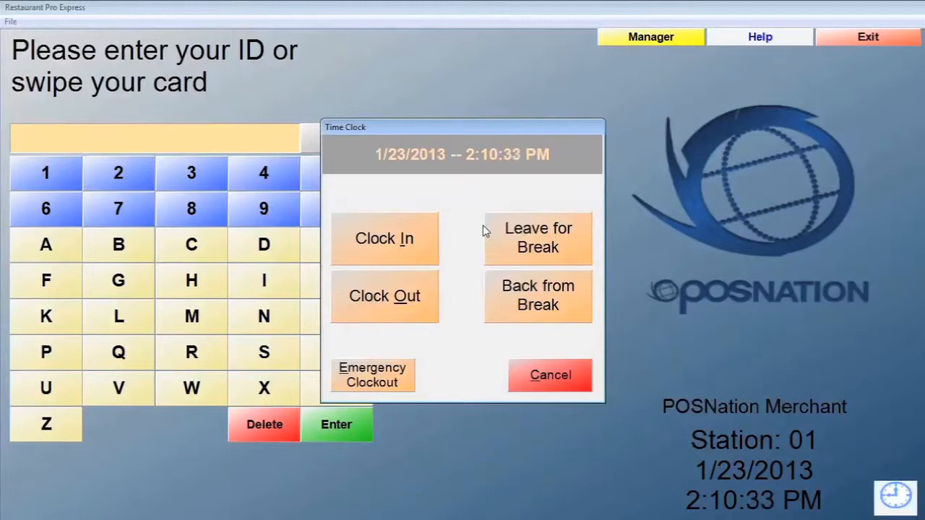
{"action": "mouse_move", "coordinate": [382, 306]}
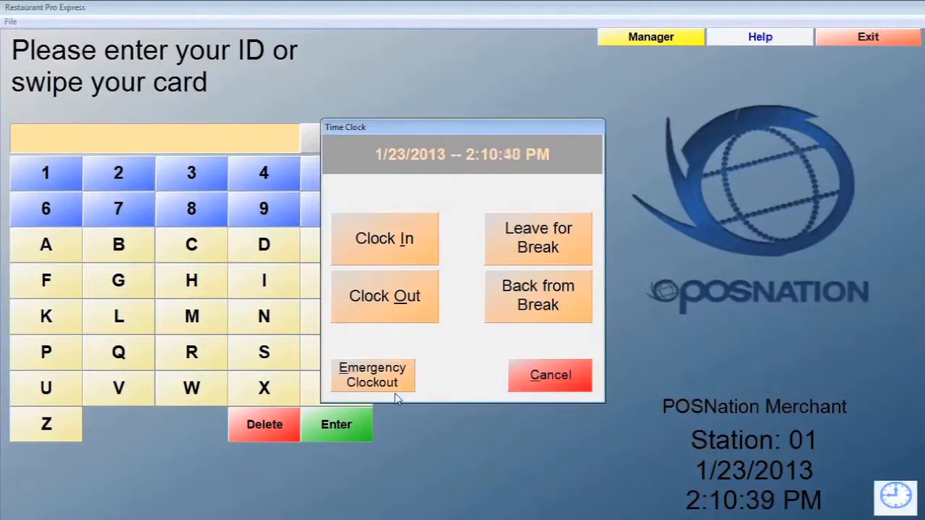
{"action": "mouse_move", "coordinate": [551, 338]}
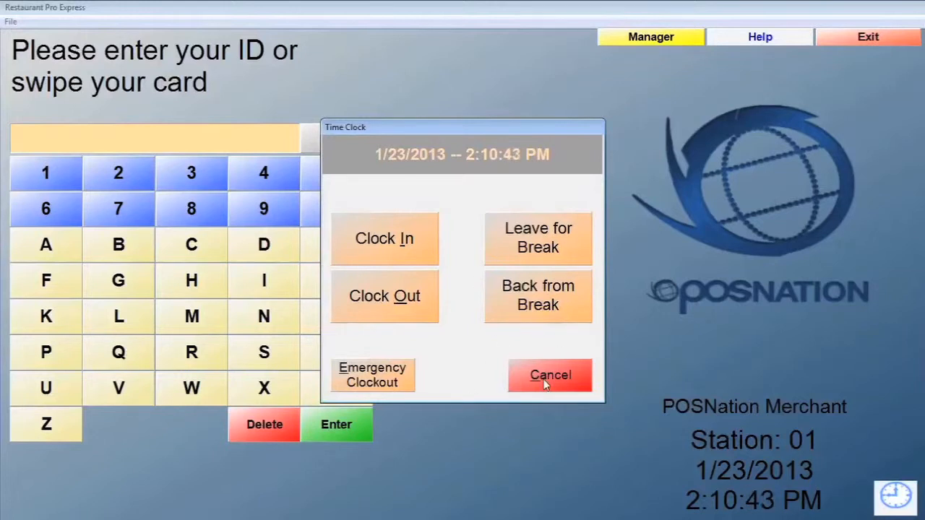
{"action": "mouse_move", "coordinate": [550, 361]}
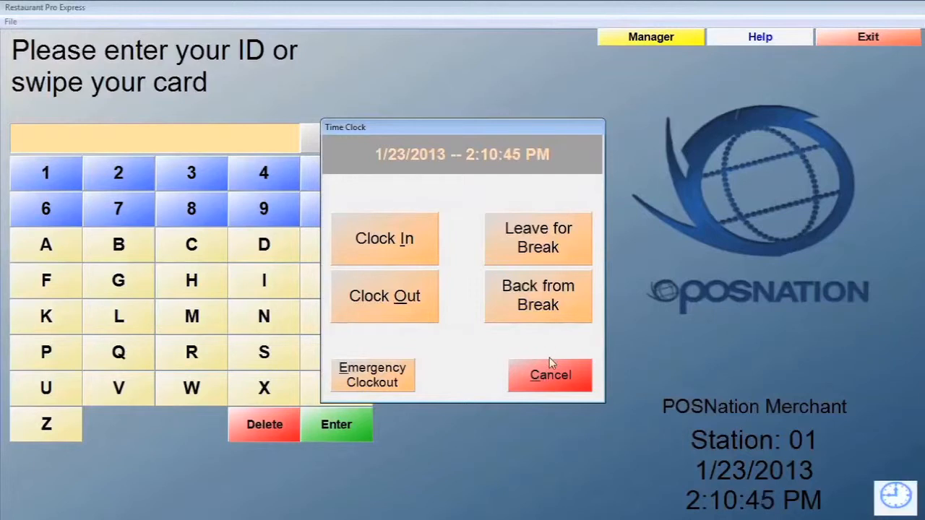
{"action": "left_click", "coordinate": [550, 375]}
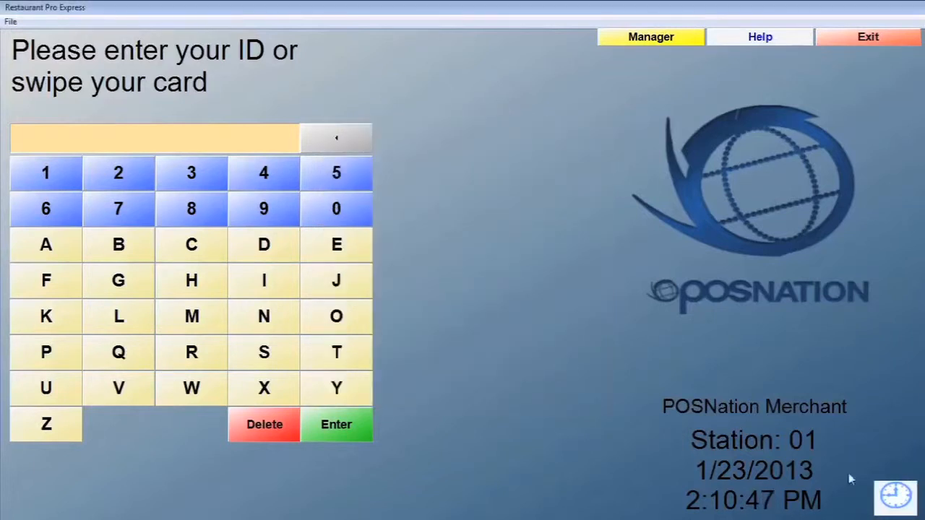
- Reopen the password prompt and enter the password via the on-screen keyboard
{"action": "left_click", "coordinate": [651, 36]}
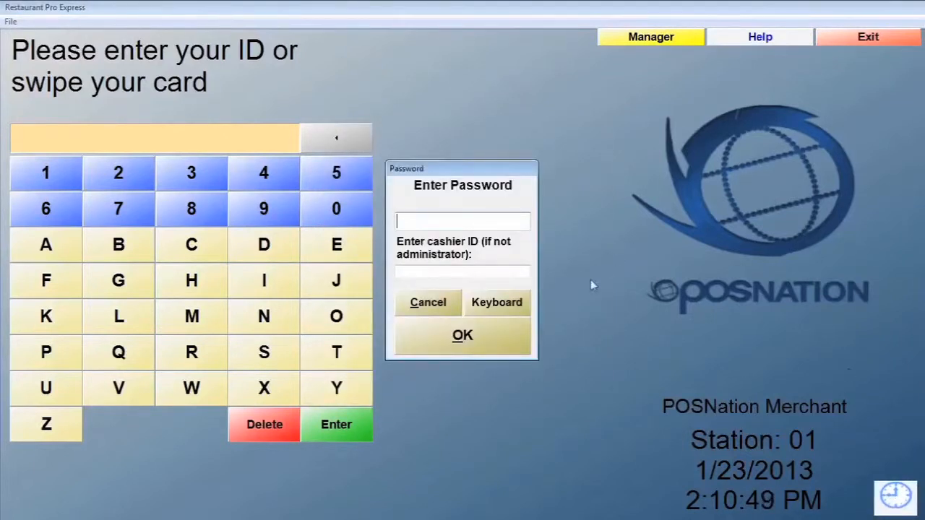
{"action": "mouse_move", "coordinate": [567, 291]}
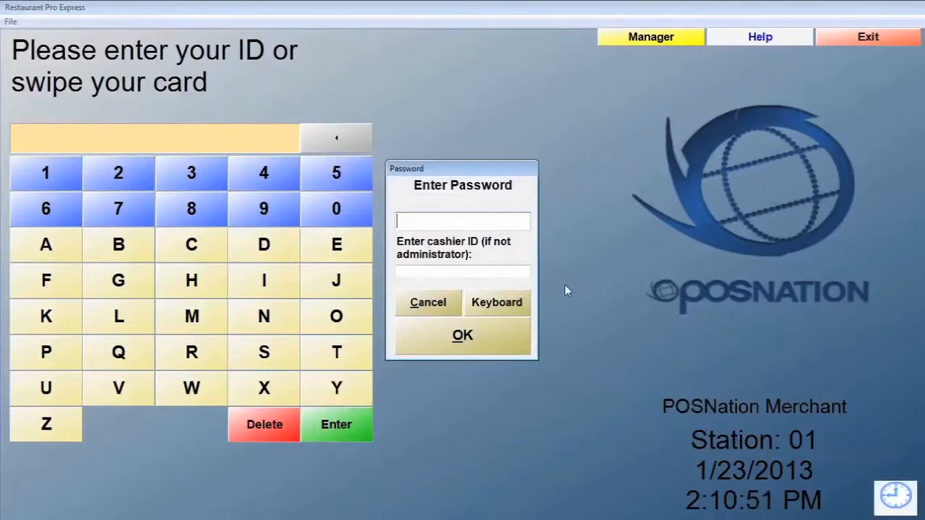
{"action": "mouse_move", "coordinate": [487, 312]}
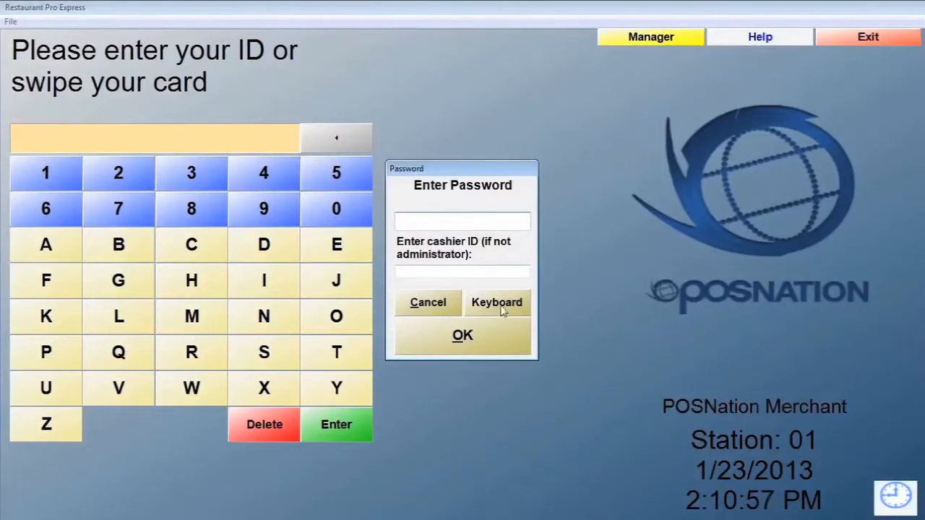
{"action": "left_click", "coordinate": [496, 302]}
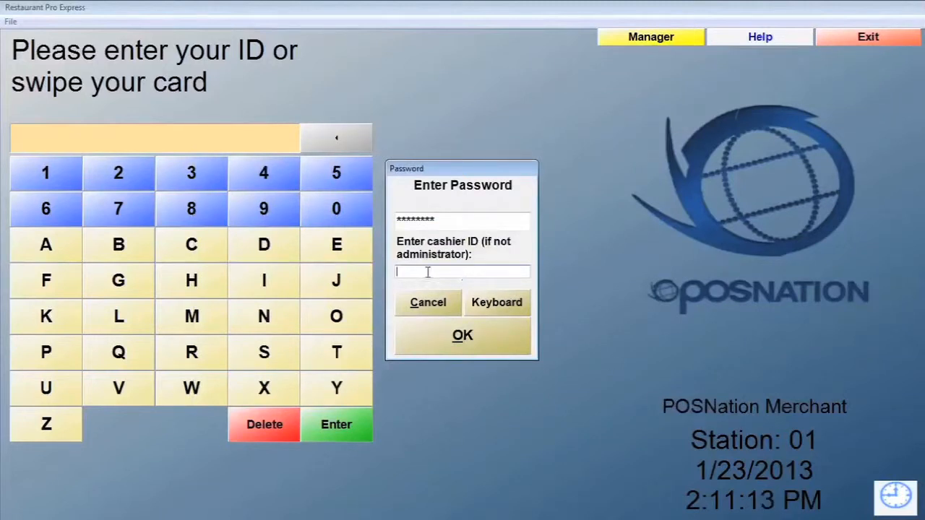
- Enter the cashier ID on the on-screen keyboard and confirm to reach Time Clock
{"action": "left_click", "coordinate": [497, 303]}
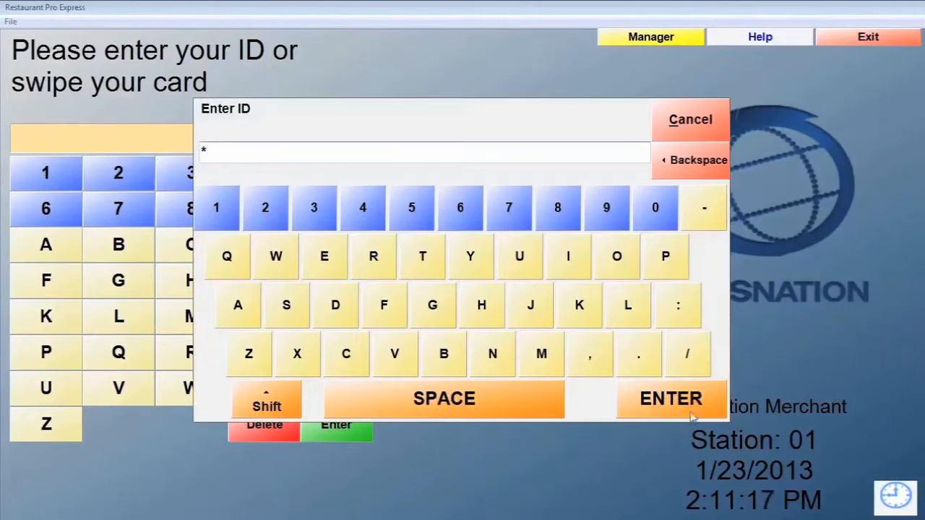
{"action": "left_click", "coordinate": [670, 398]}
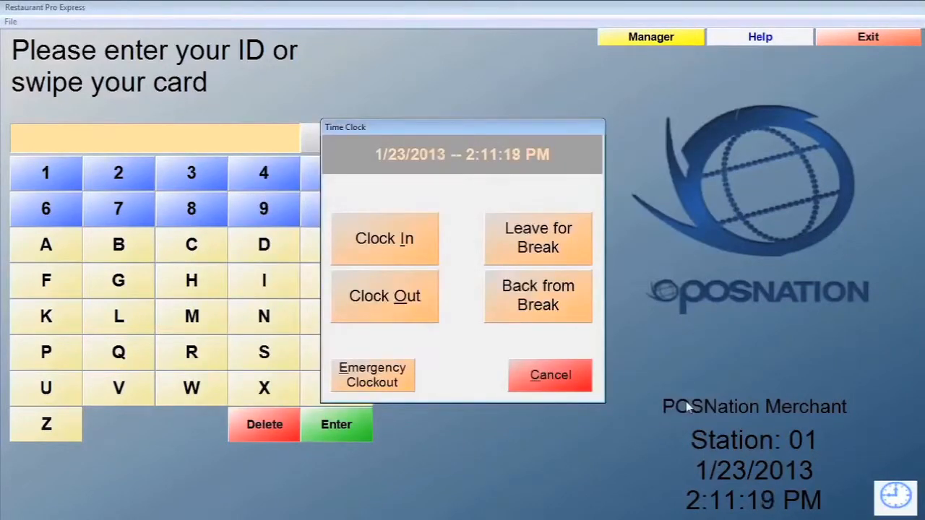
{"action": "mouse_move", "coordinate": [533, 376]}
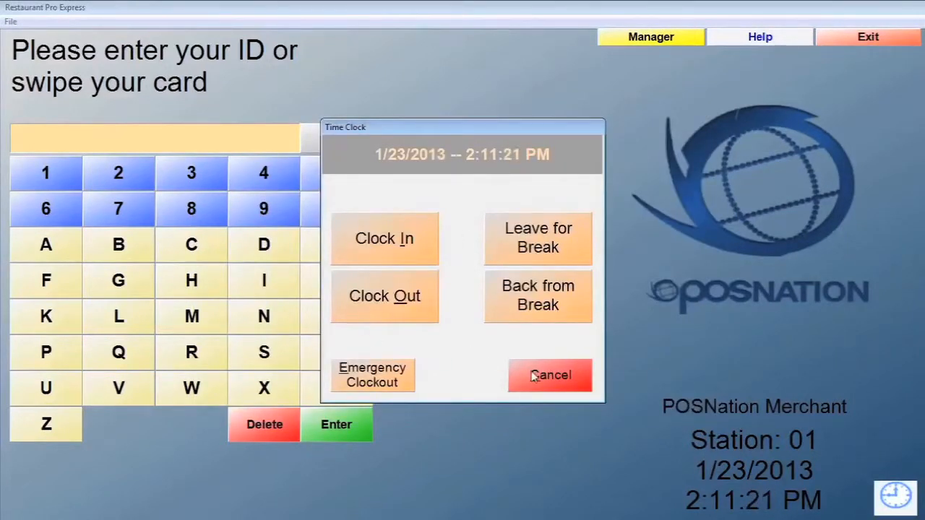